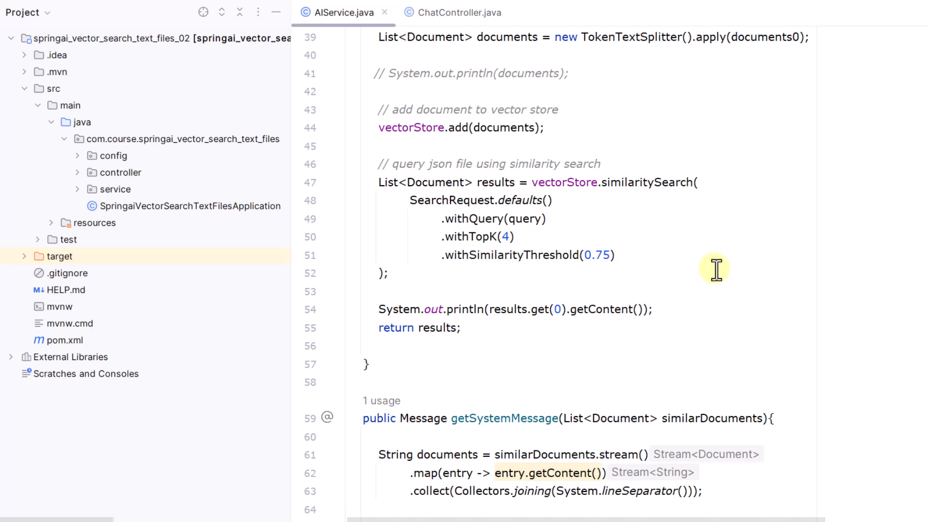
mouse_move(479, 286)
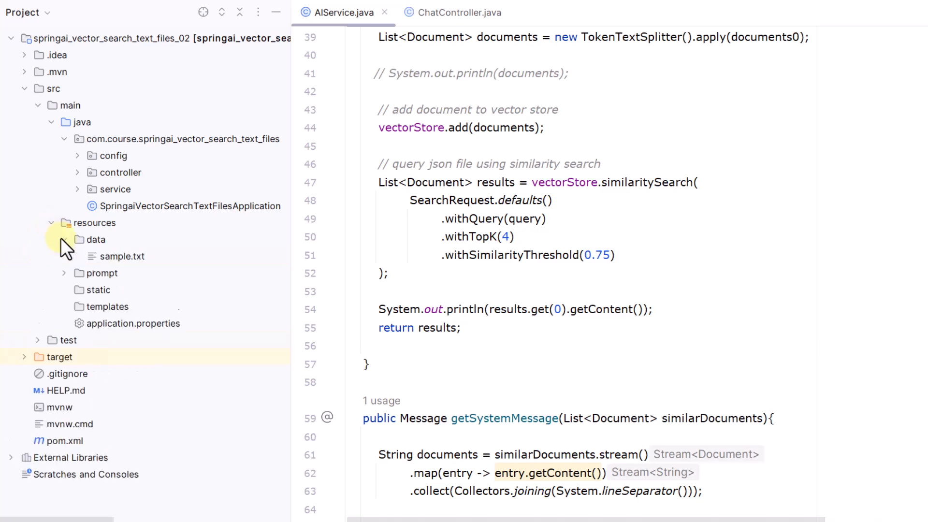
Expand src/main/resources to show data, prompt, static, templates and application.properties.
double_click(122, 255)
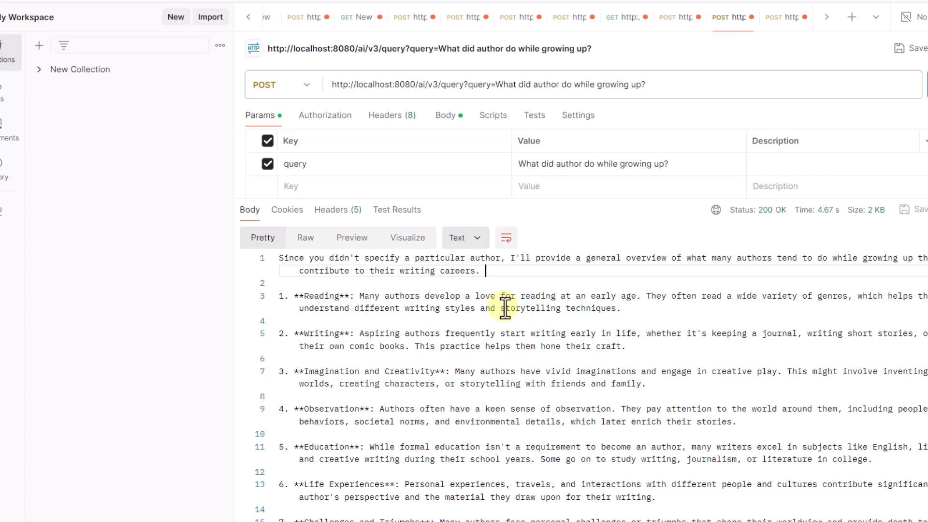
mouse_move(388, 329)
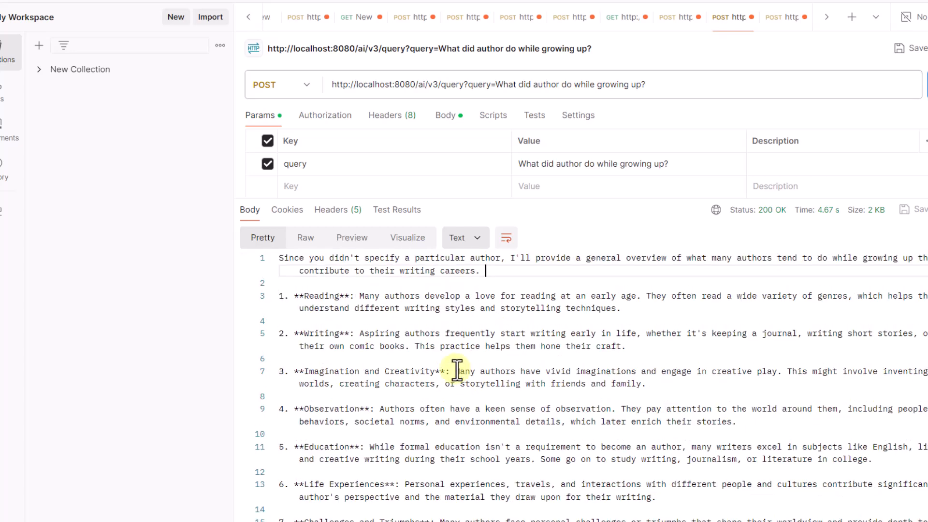
mouse_move(856, 84)
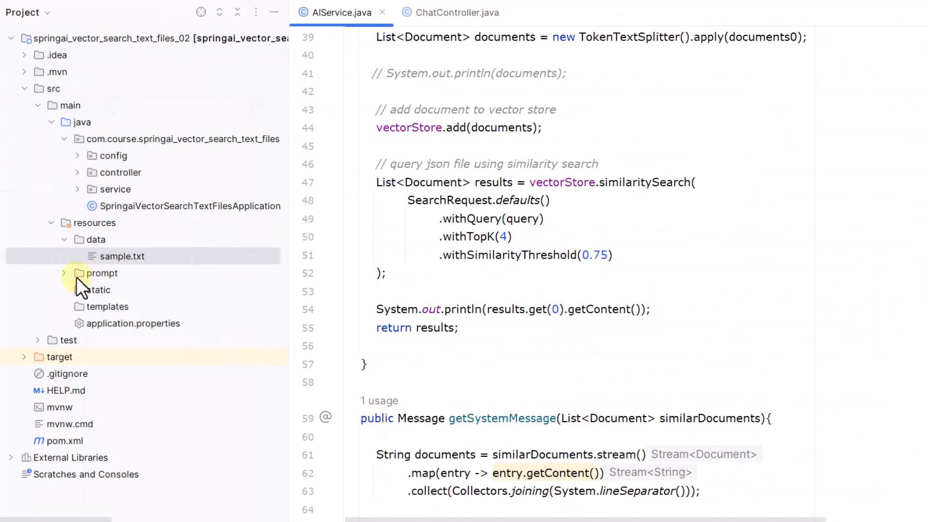
Expand the prompt folder to show system.st.
click(63, 272)
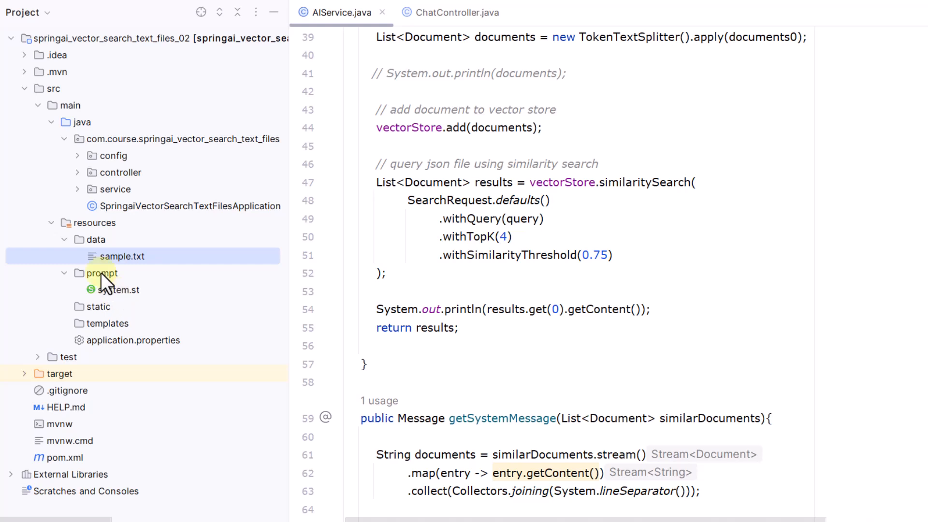
mouse_move(118, 296)
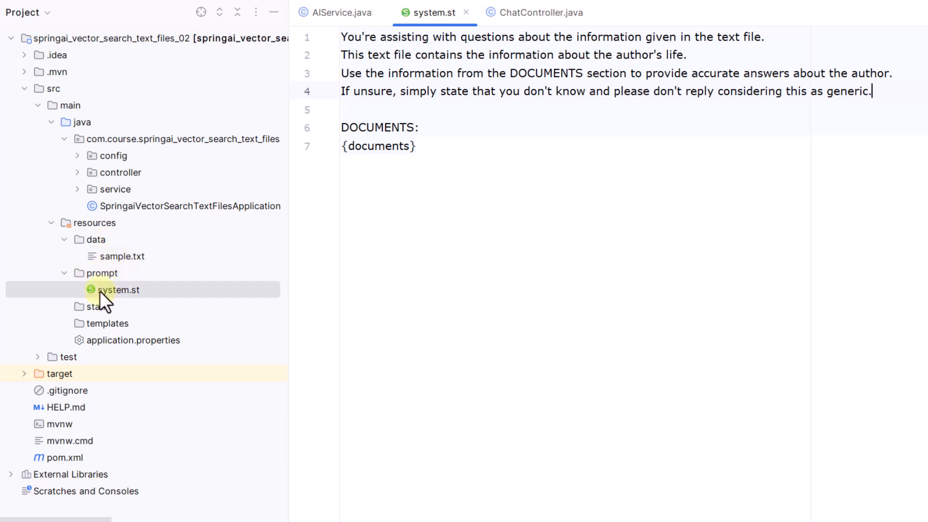
mouse_move(139, 302)
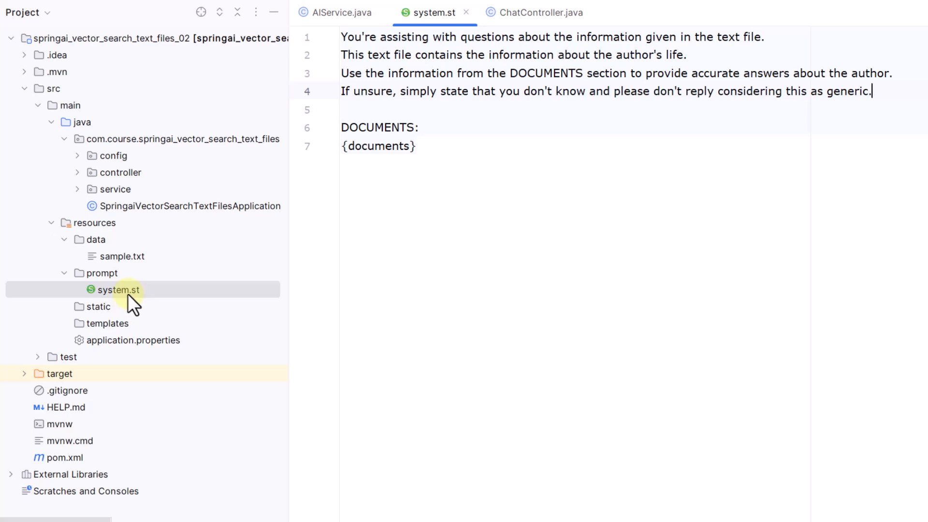
mouse_move(438, 139)
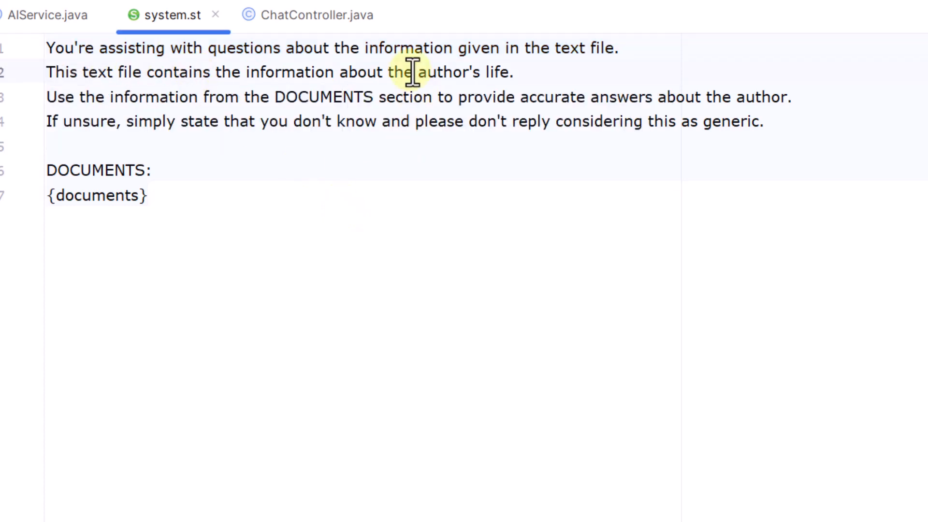
mouse_move(213, 98)
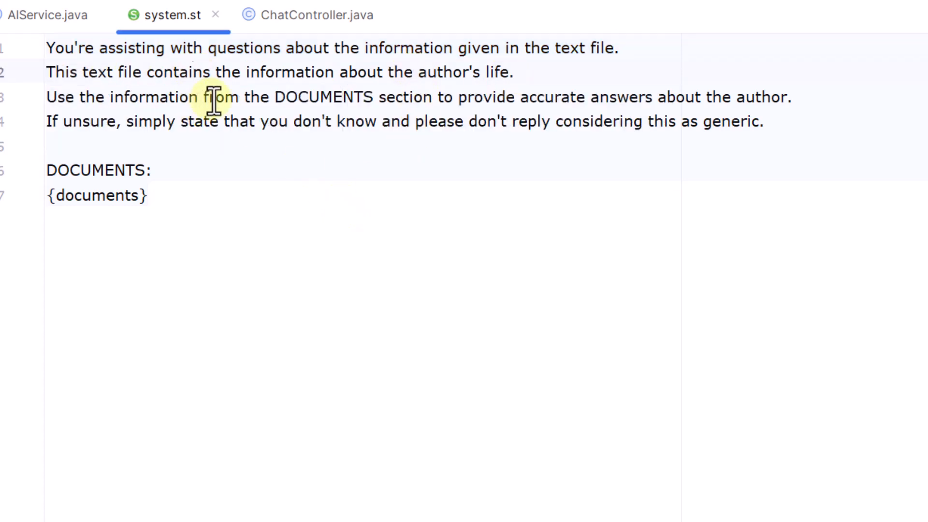
mouse_move(406, 98)
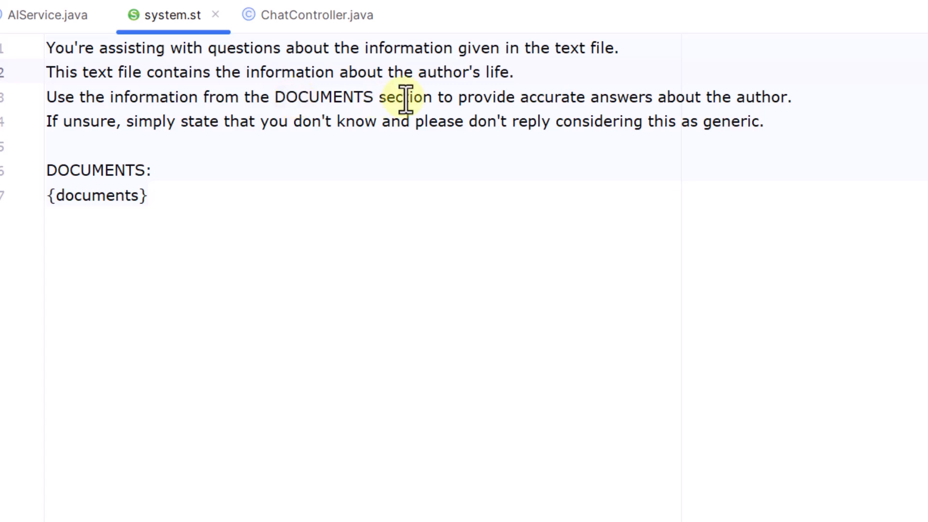
Review system.st, highlighting the DOCUMENTS reference, heading and {documents} placeholder.
double_click(322, 97)
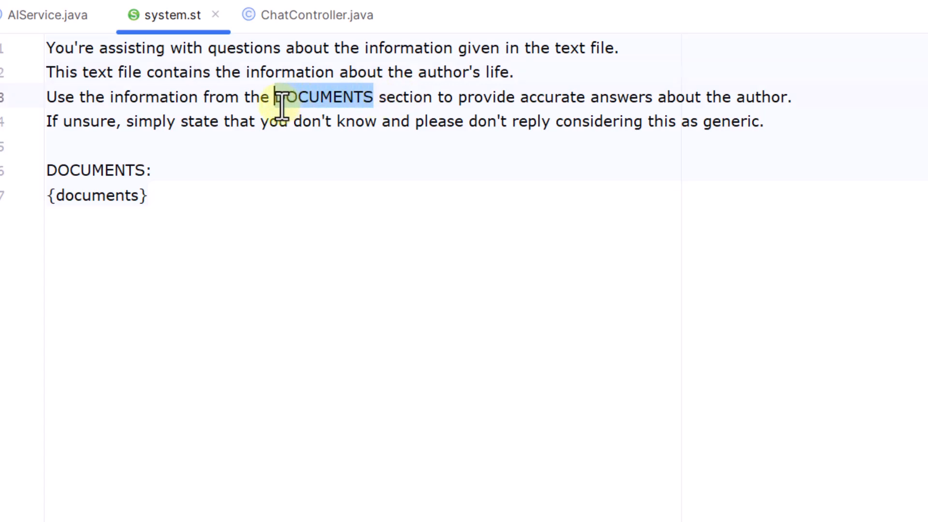
click(149, 195)
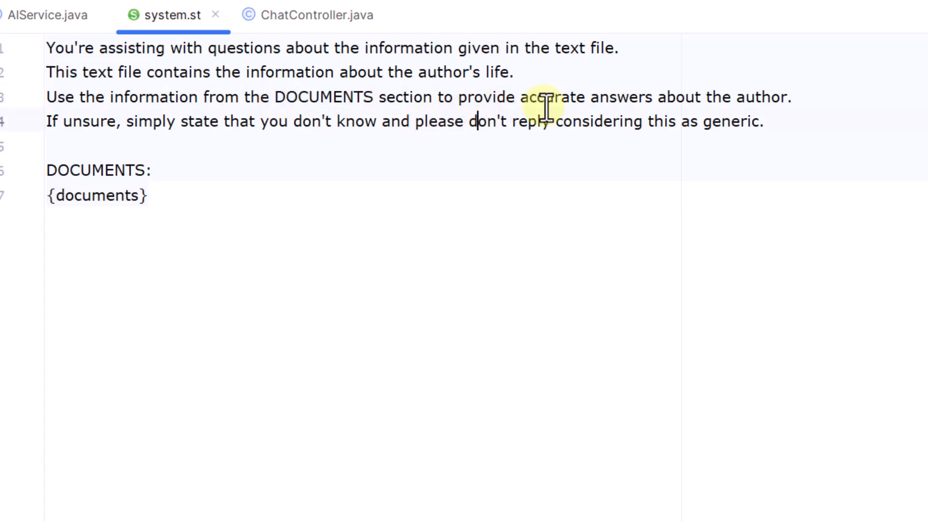
mouse_move(780, 97)
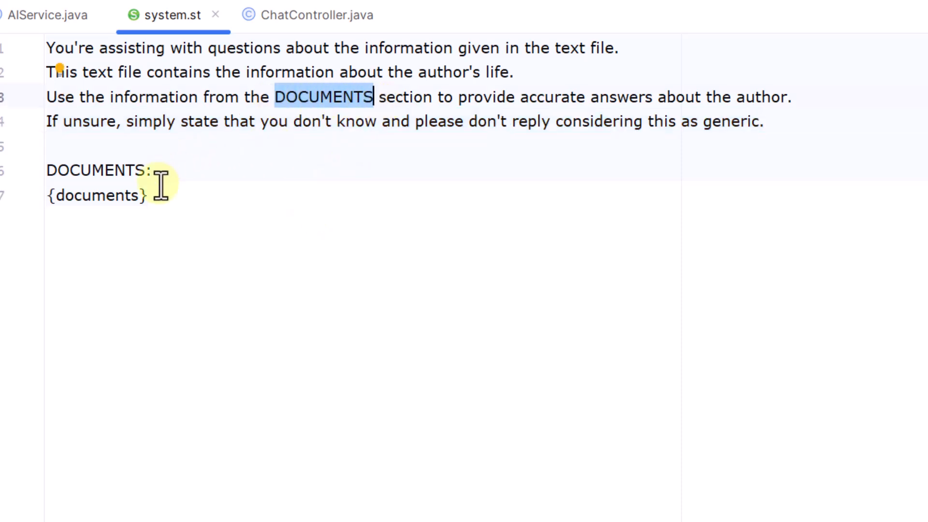
mouse_move(161, 170)
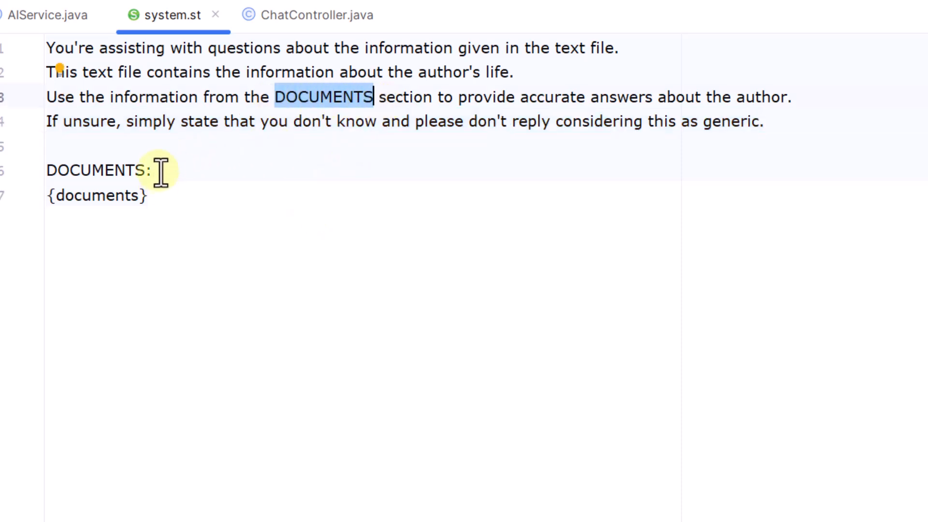
double_click(97, 170)
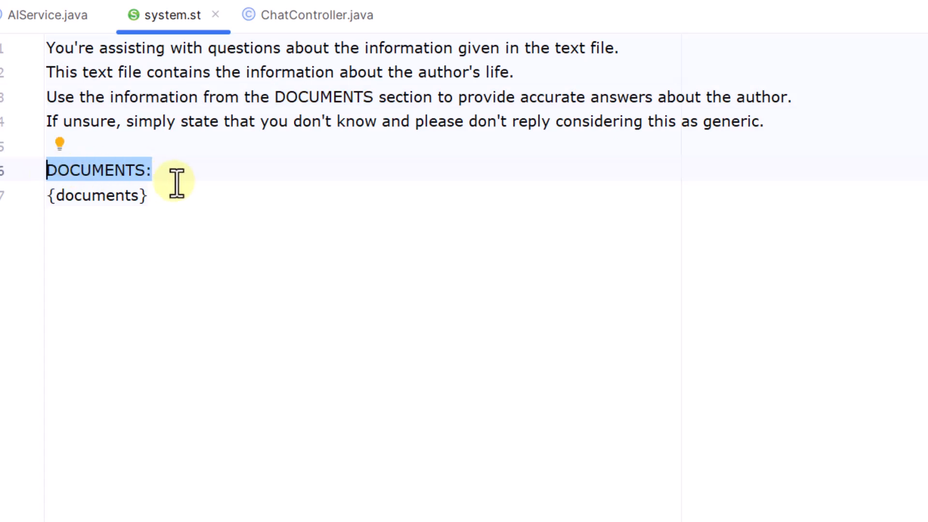
click(149, 195)
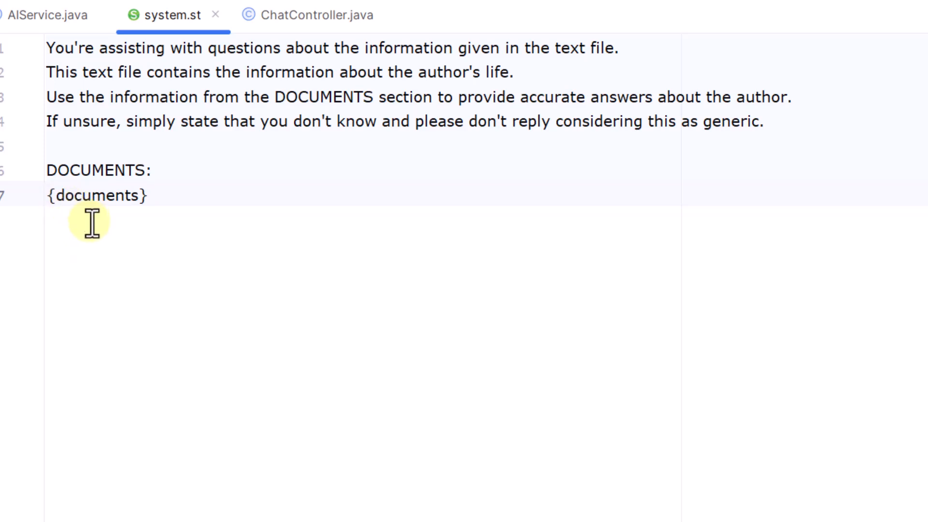
click(150, 195)
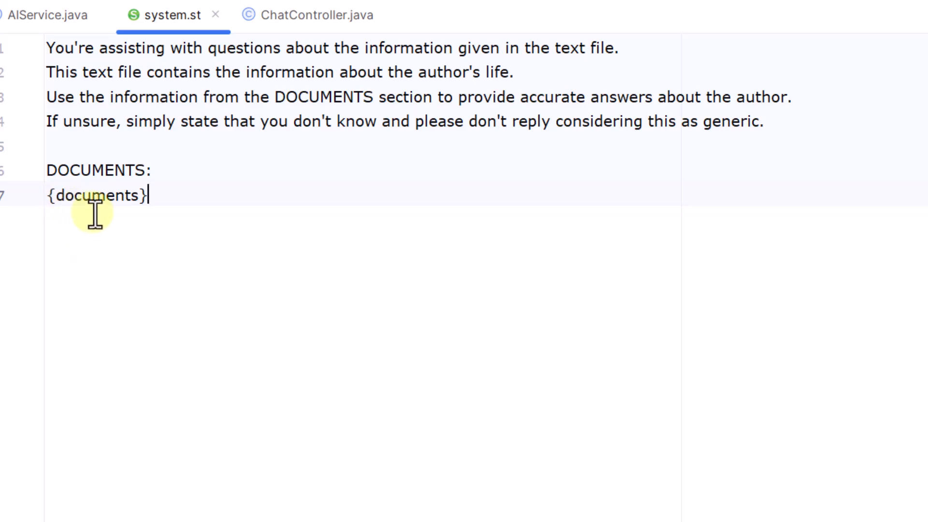
mouse_move(87, 219)
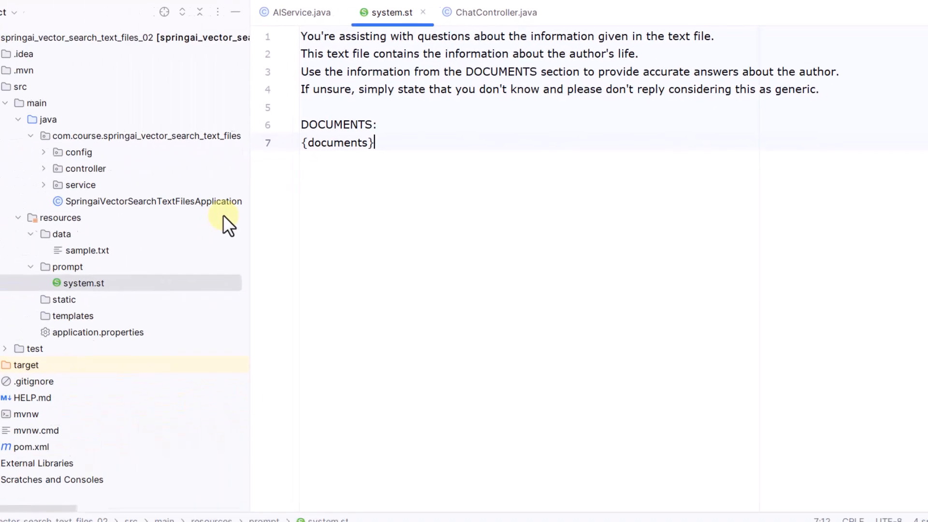
click(80, 185)
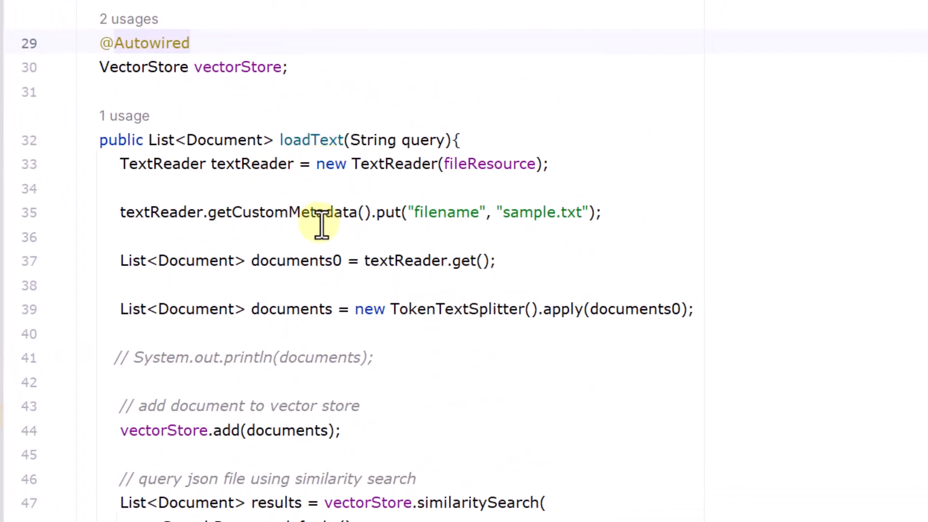
scroll(down, 3)
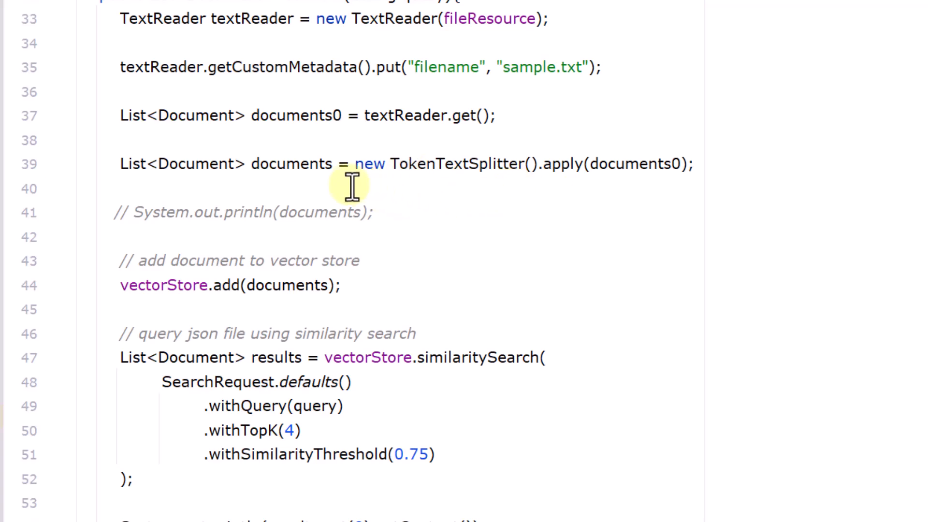
scroll(down, 3)
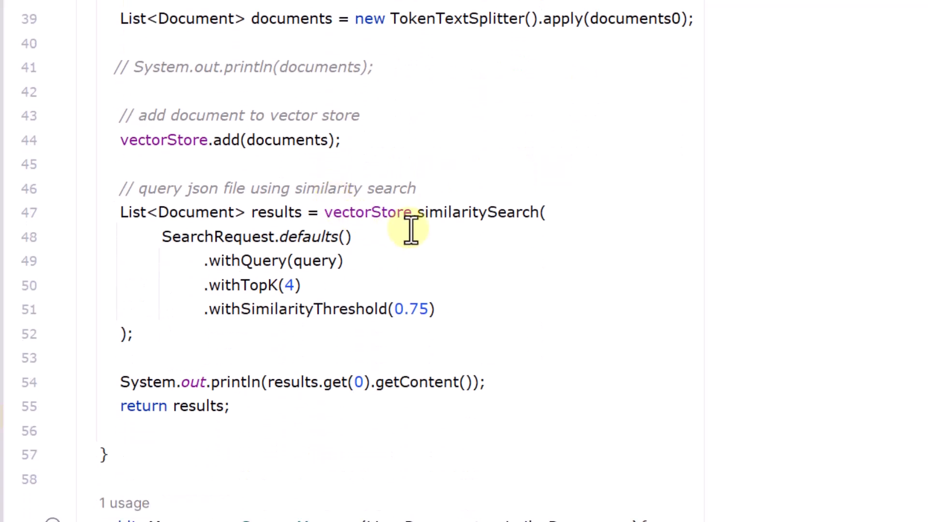
mouse_move(249, 266)
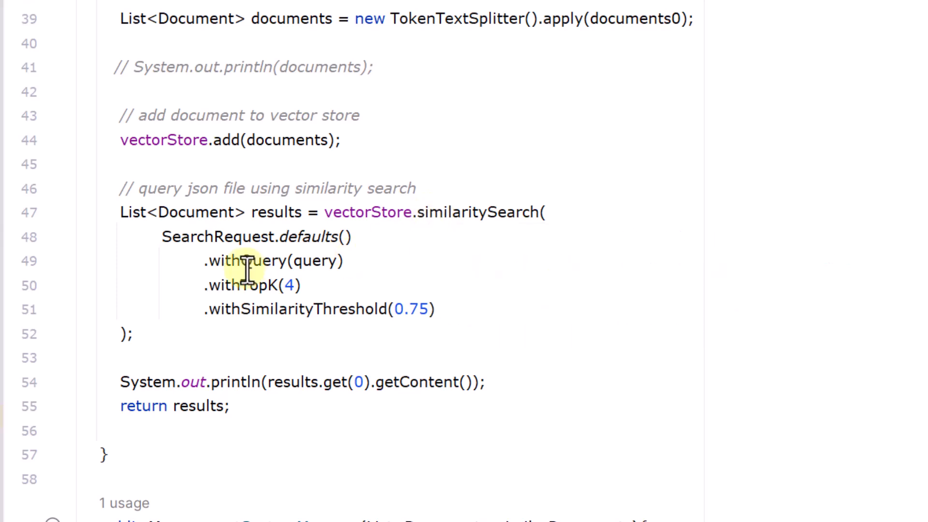
scroll(down, 3)
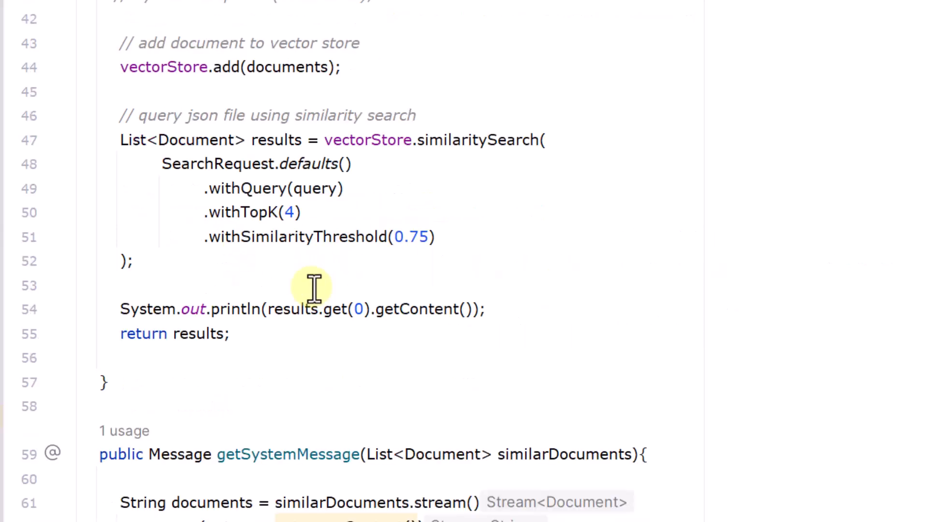
scroll(down, 3)
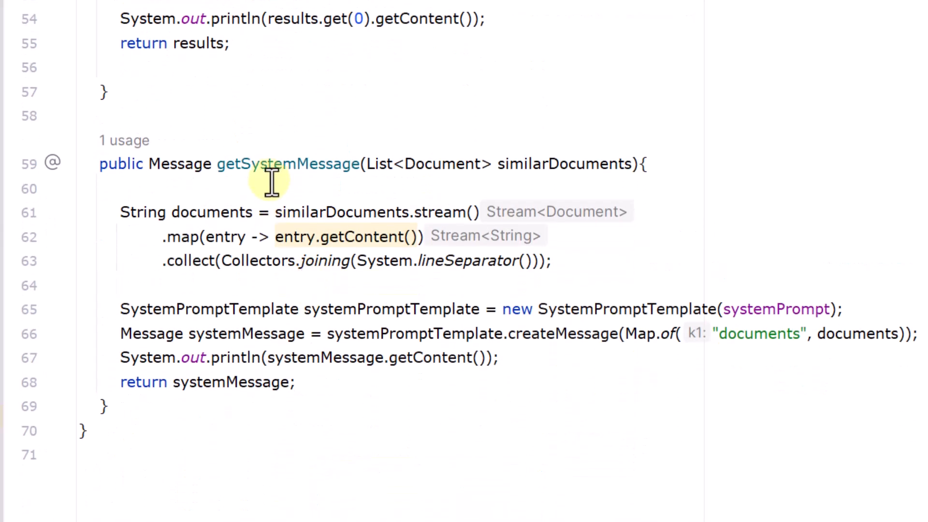
double_click(286, 164)
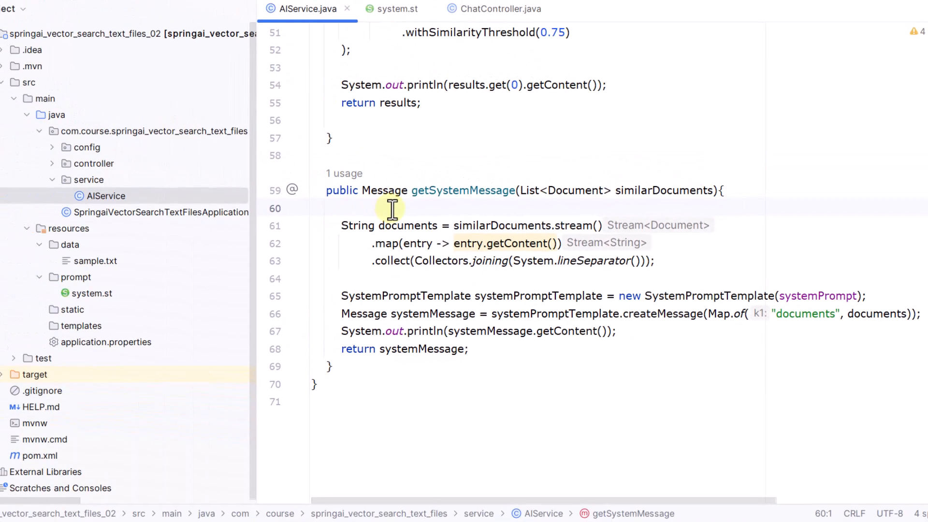
mouse_move(97, 293)
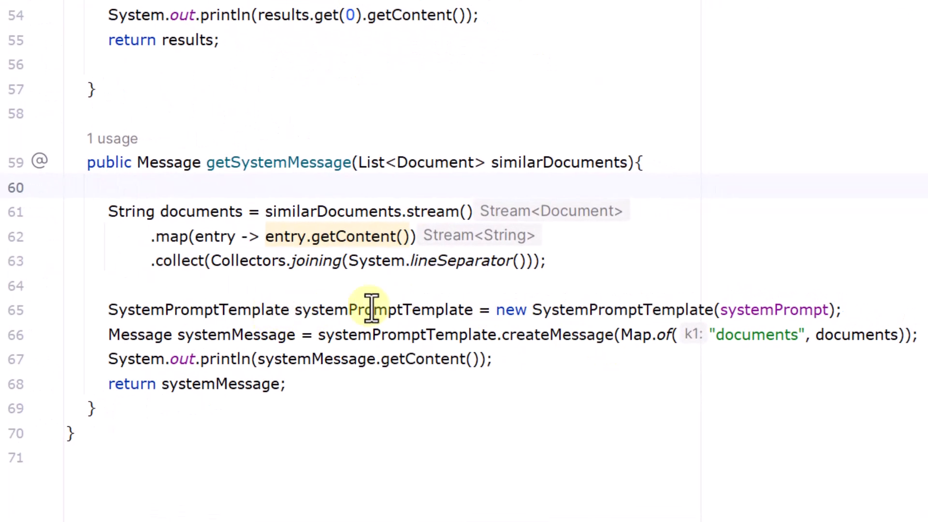
double_click(621, 310)
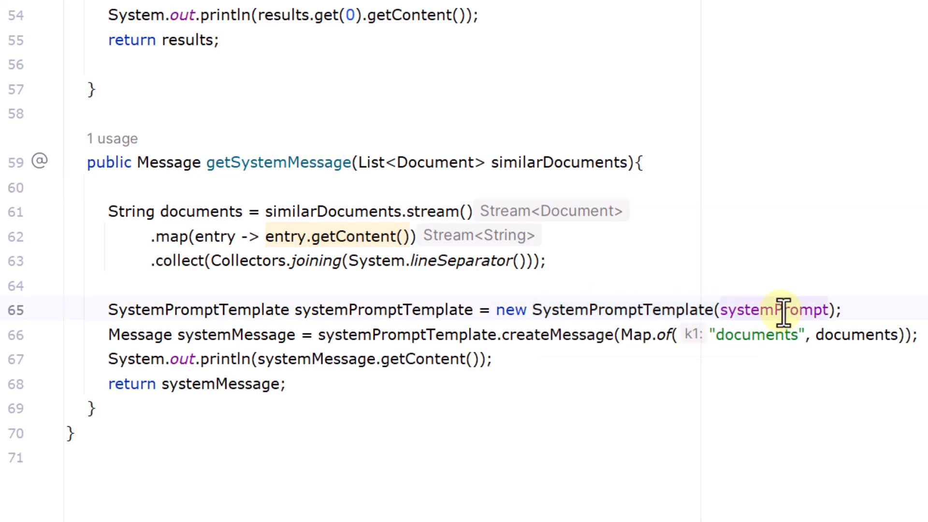
scroll(up, 3)
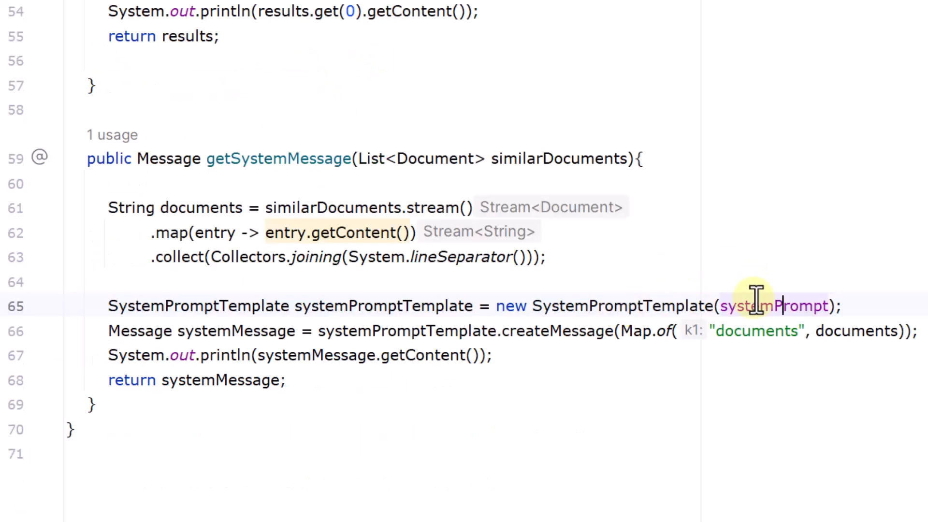
double_click(617, 305)
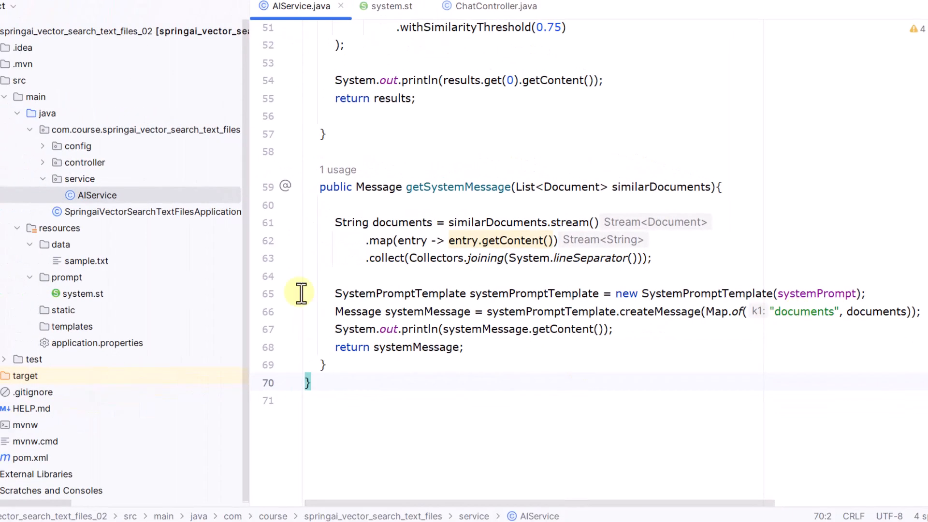
click(391, 6)
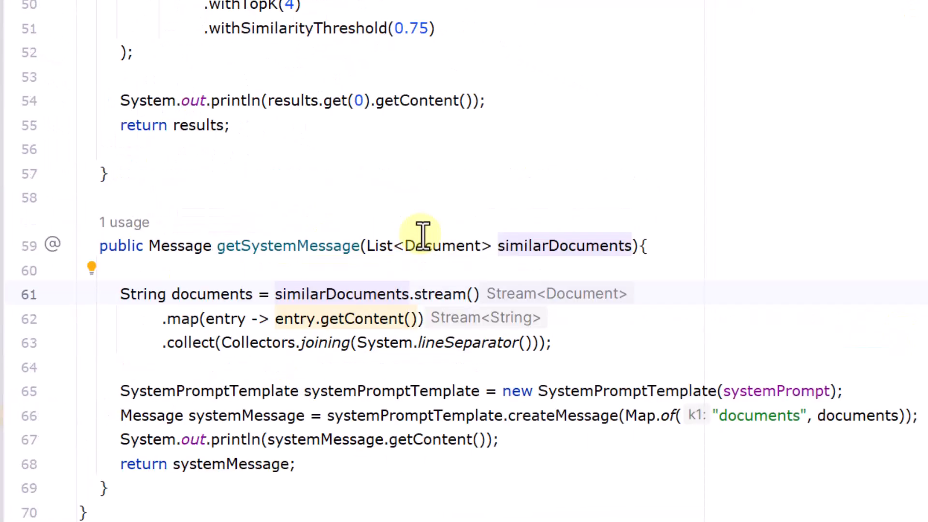
scroll(up, 3)
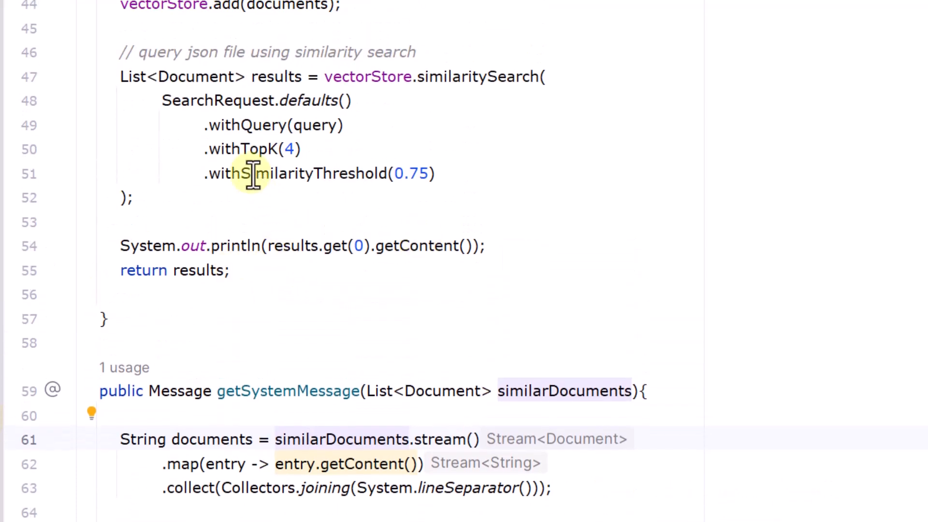
scroll(down, 3)
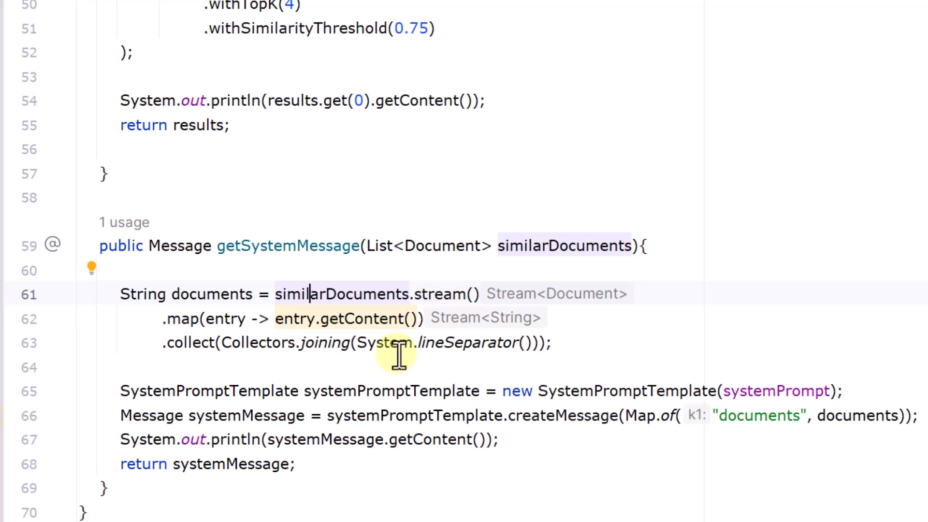
mouse_move(382, 294)
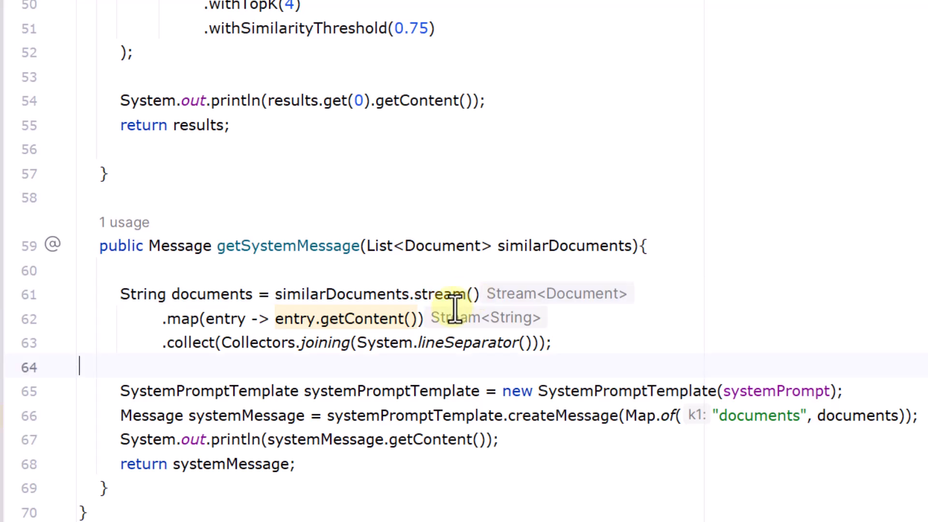
mouse_move(421, 318)
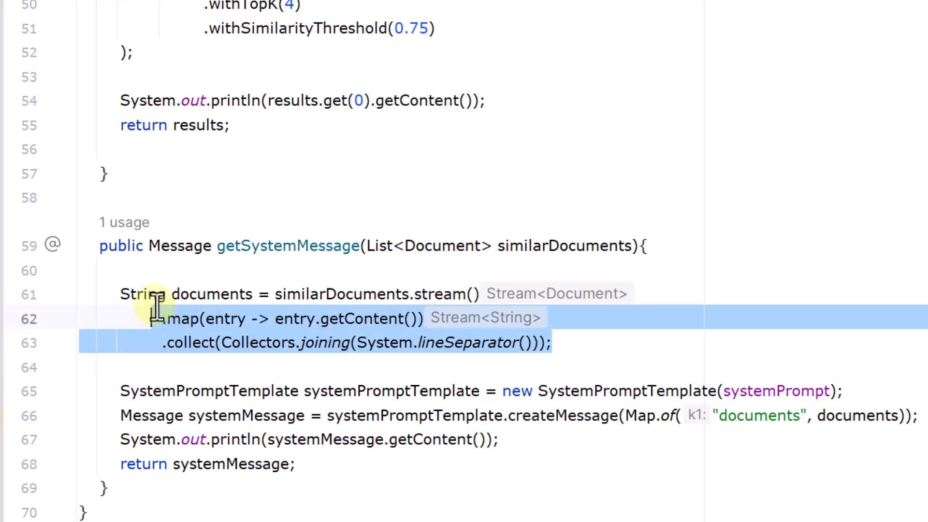
click(177, 294)
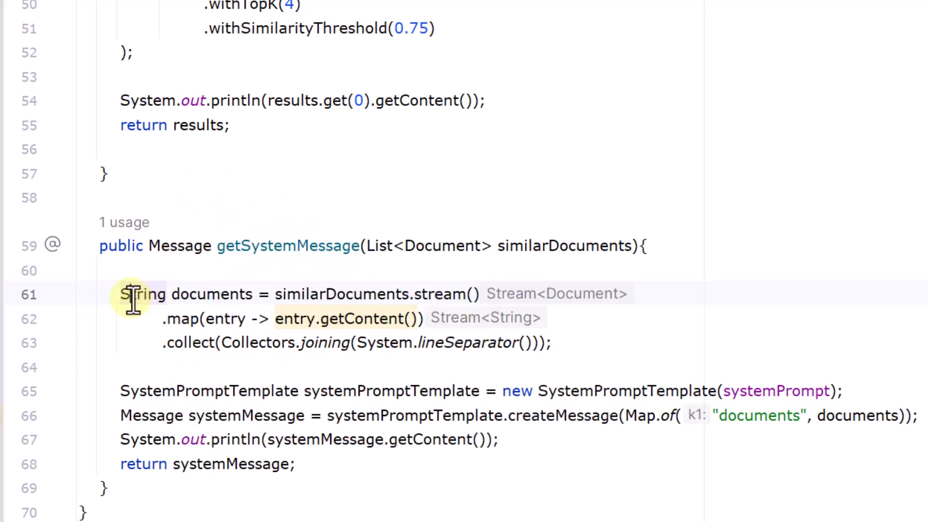
double_click(211, 293)
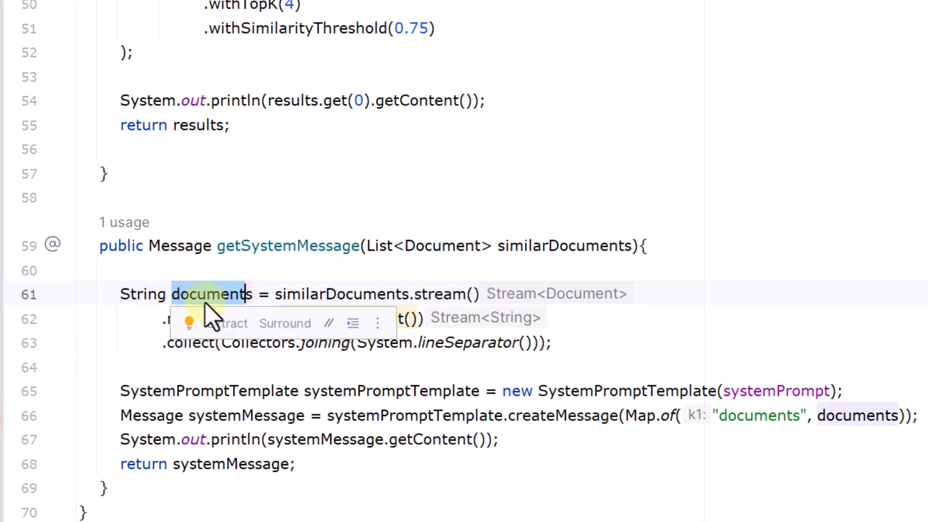
mouse_move(719, 470)
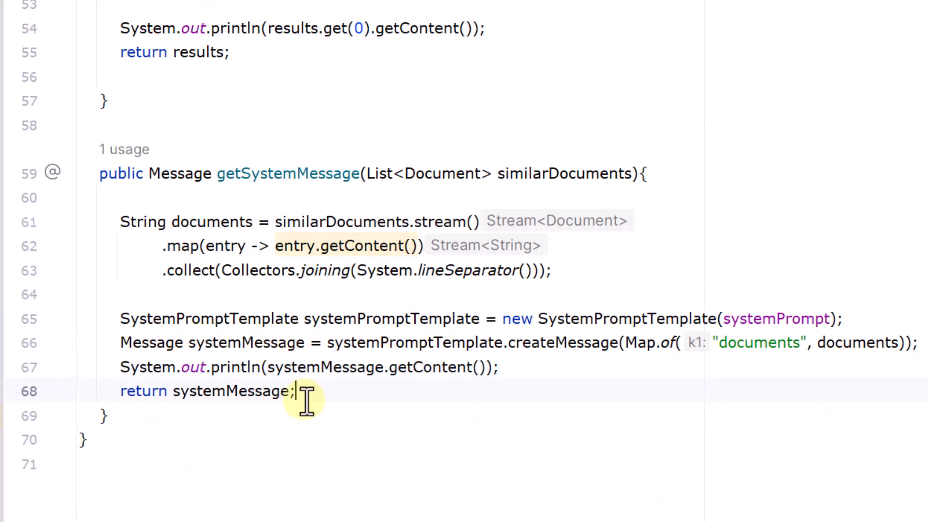
double_click(231, 391)
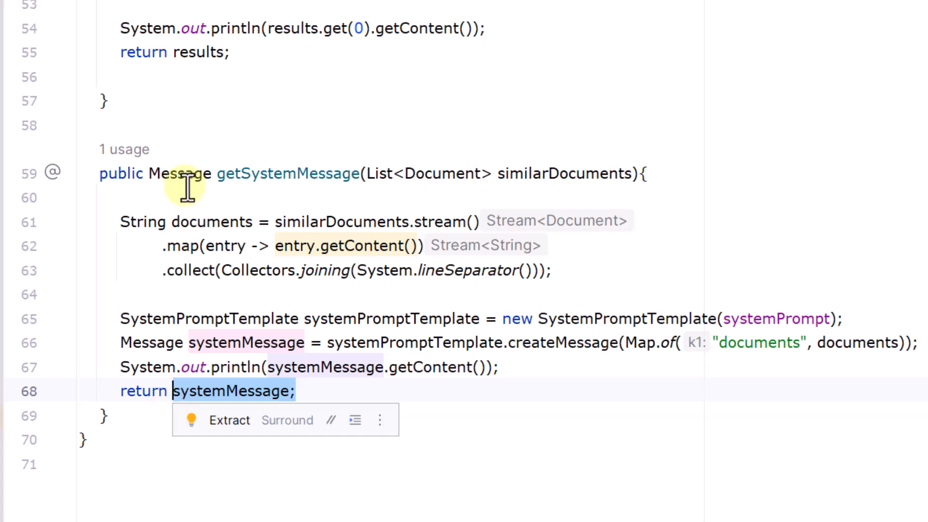
click(180, 173)
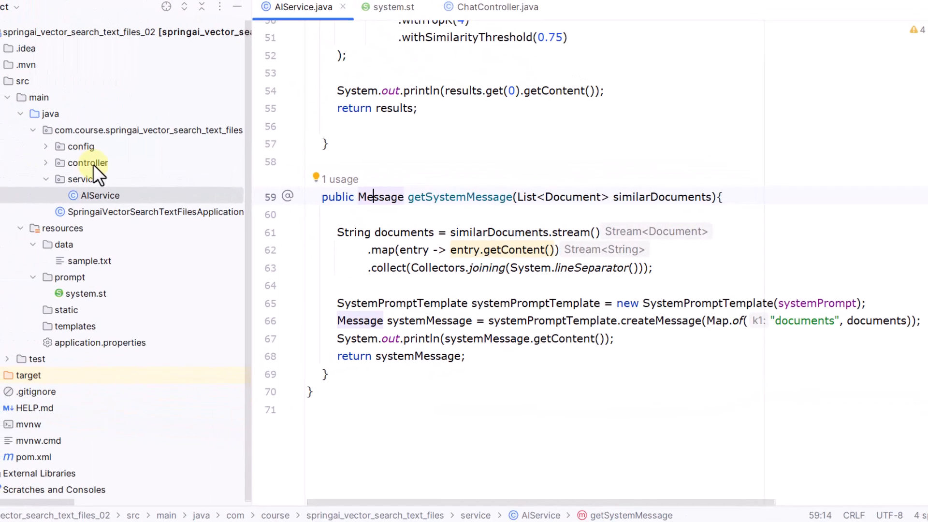
Open ChatController.java and highlight the getSystemMessage call in the /chat endpoint.
click(490, 6)
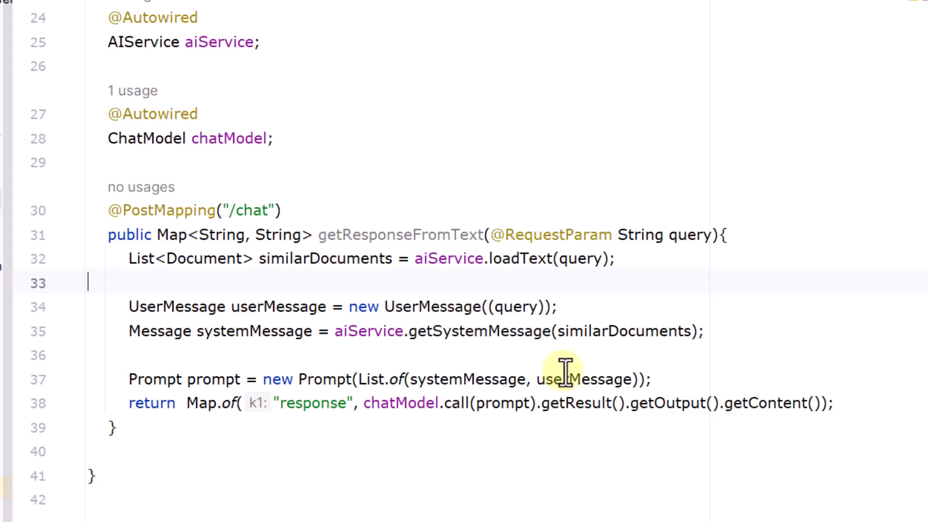
mouse_move(877, 319)
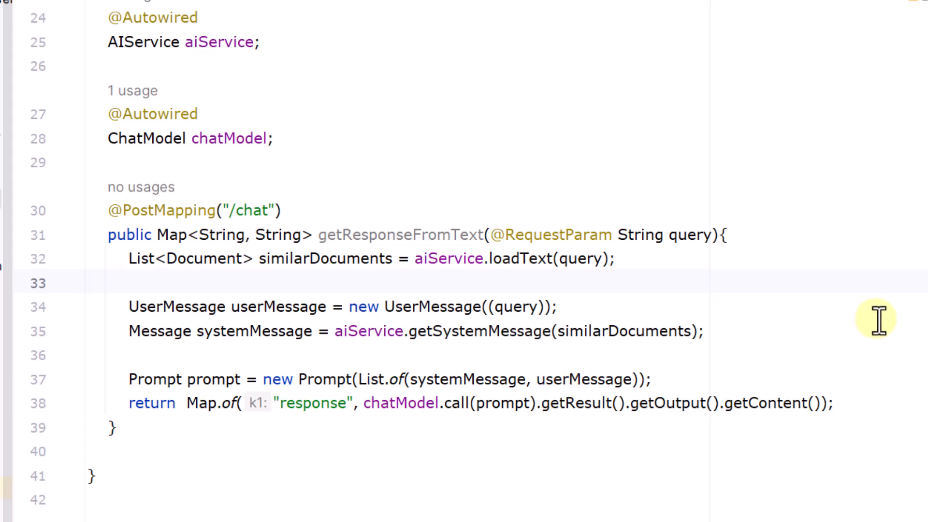
mouse_move(392, 403)
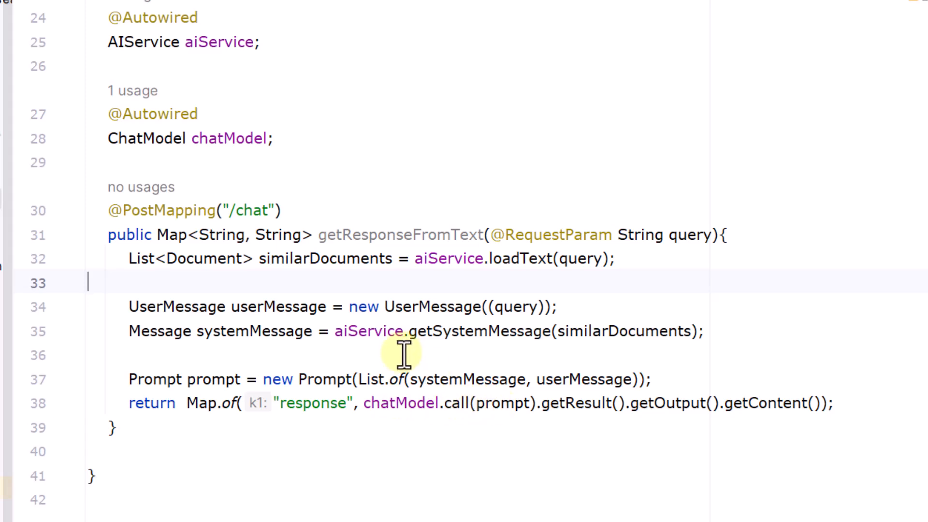
mouse_move(689, 234)
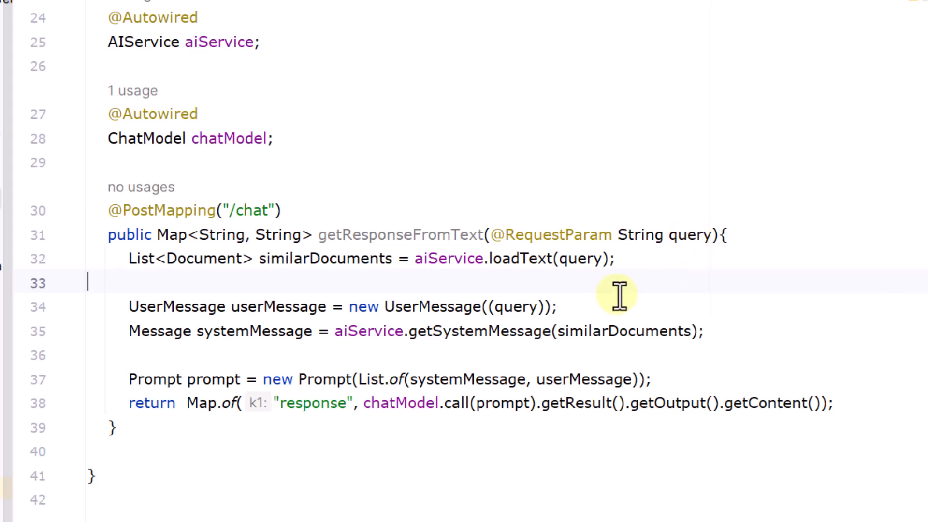
mouse_move(456, 306)
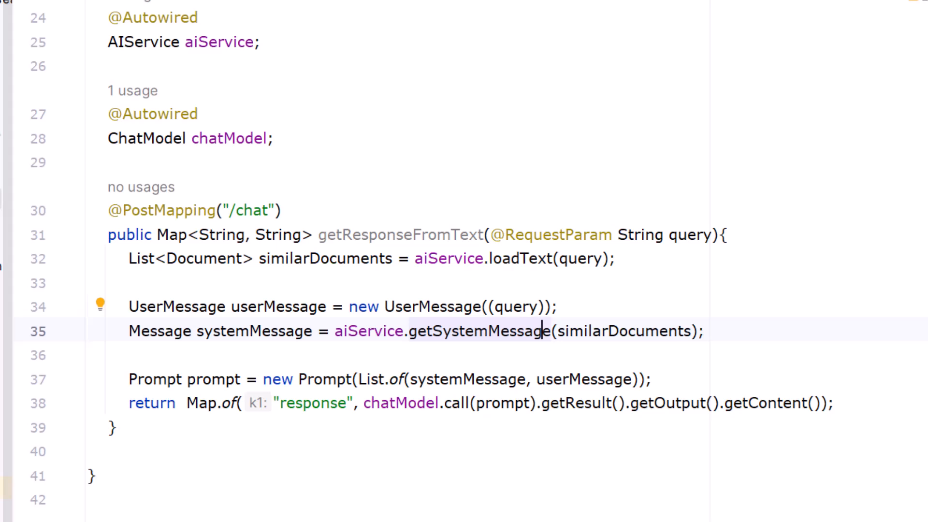
double_click(476, 331)
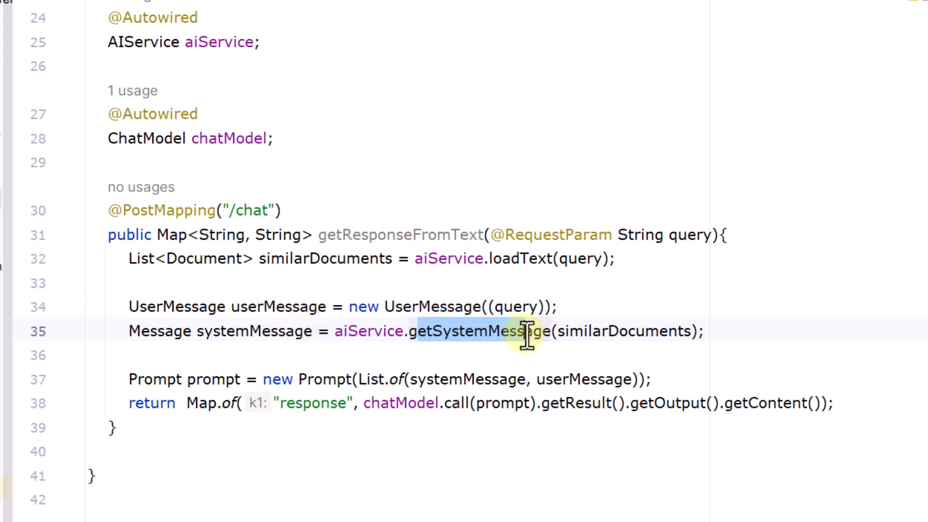
double_click(467, 331)
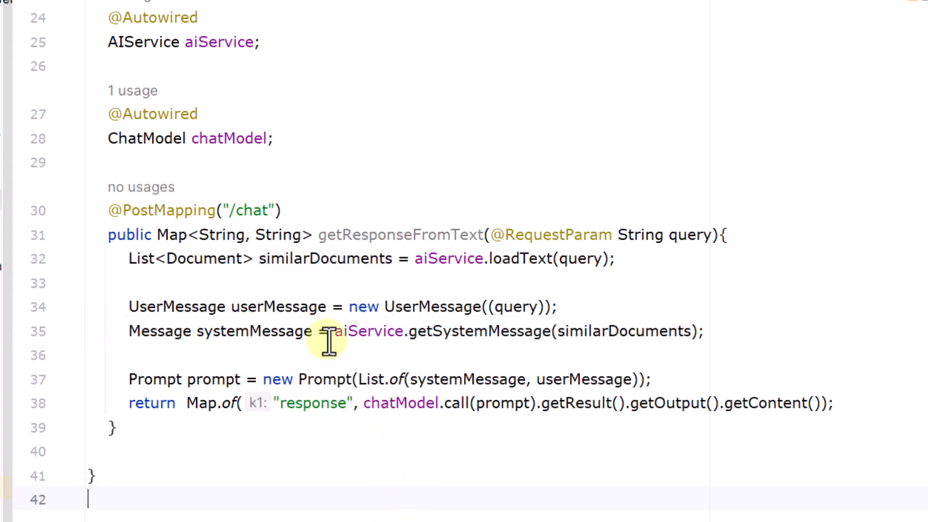
mouse_move(321, 445)
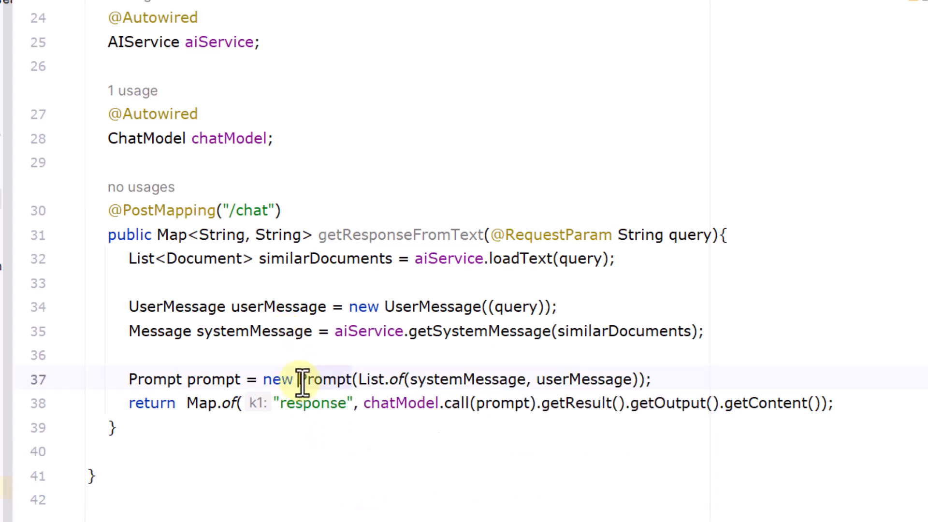
double_click(324, 379)
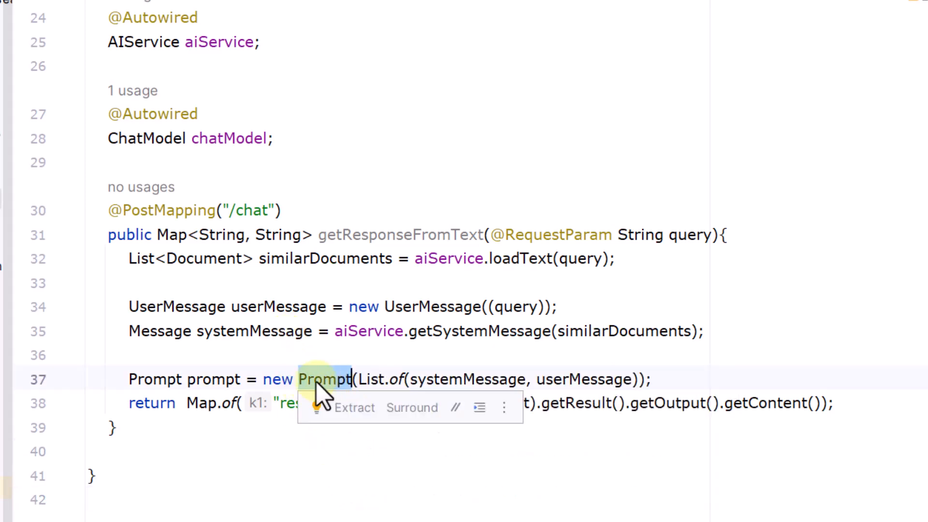
mouse_move(590, 379)
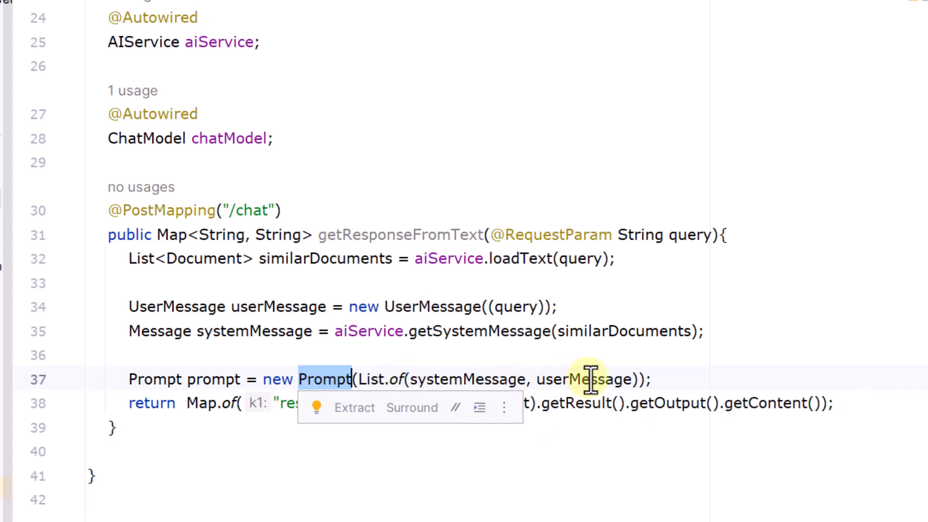
click(378, 379)
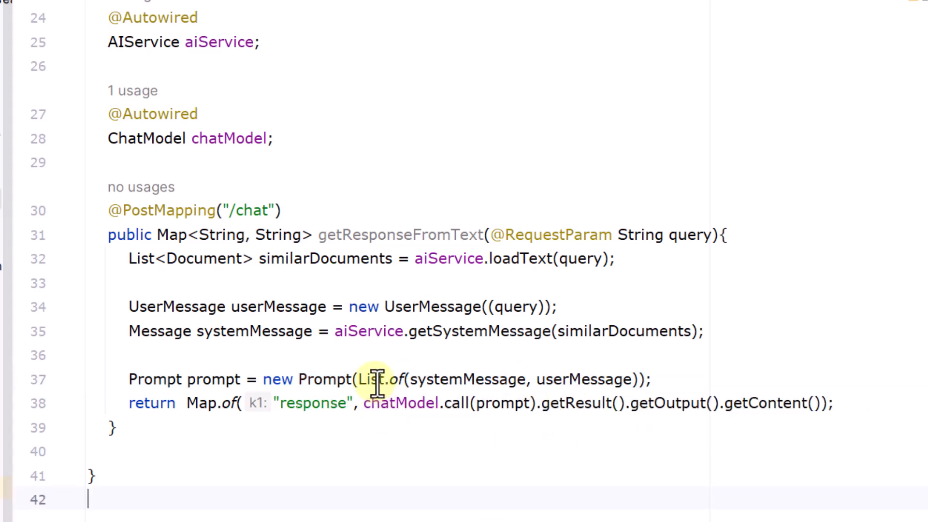
text(new Prompt()
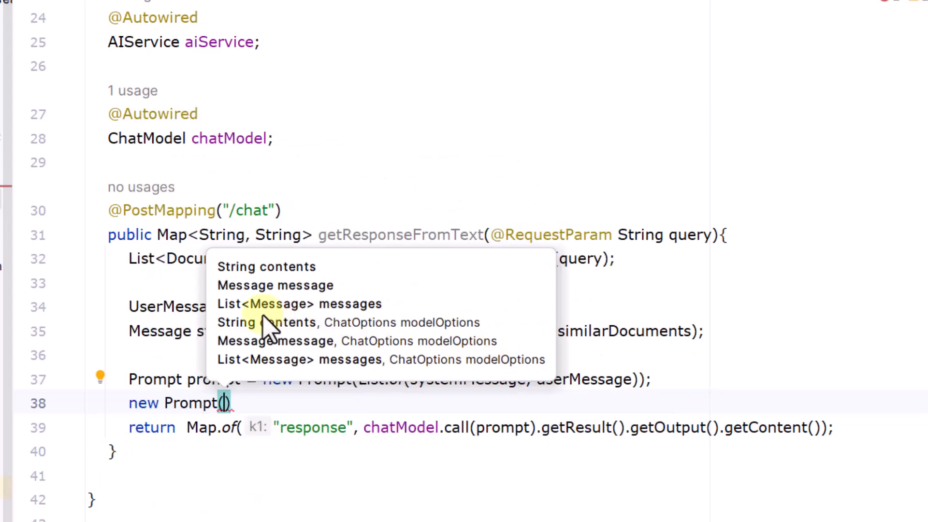
mouse_move(319, 319)
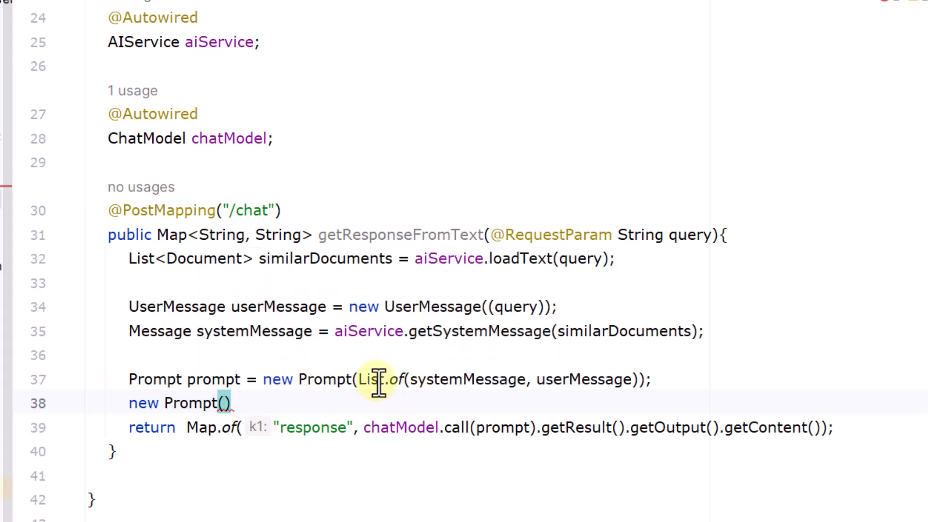
mouse_move(569, 379)
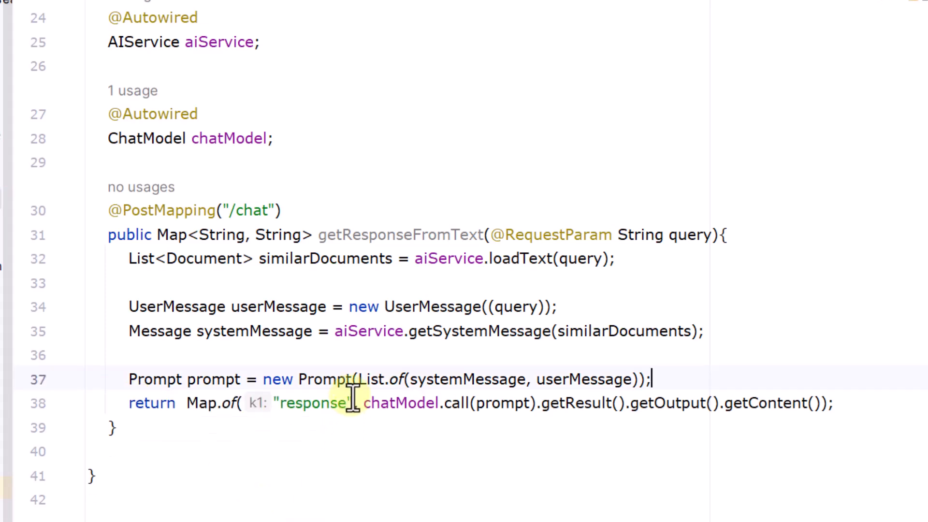
mouse_move(402, 453)
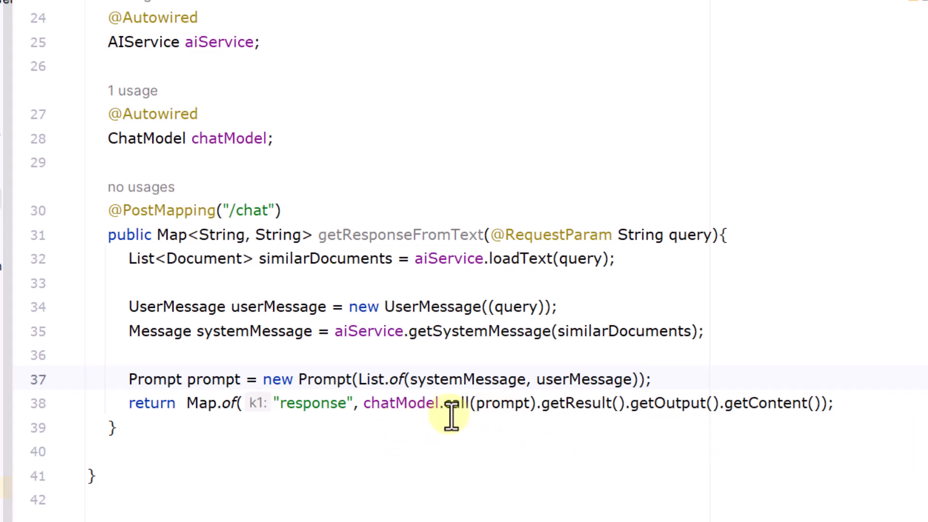
mouse_move(805, 411)
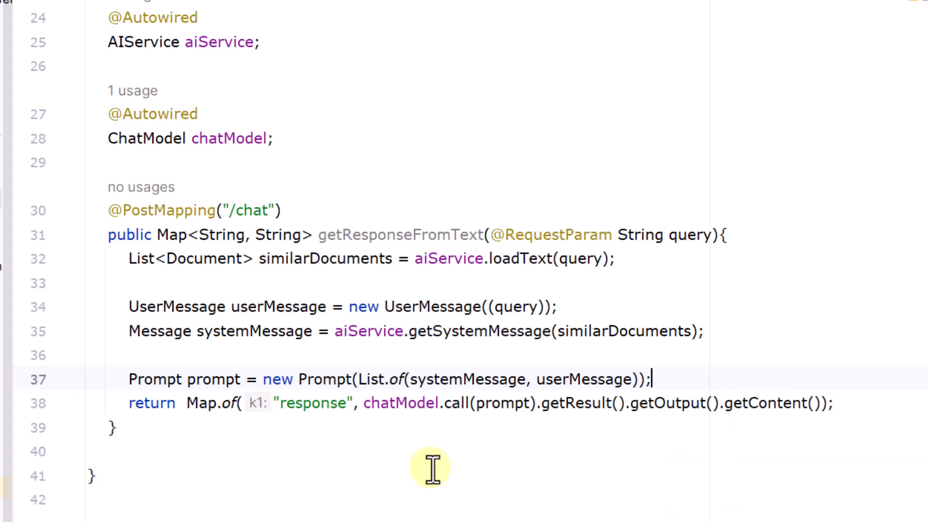
mouse_move(279, 414)
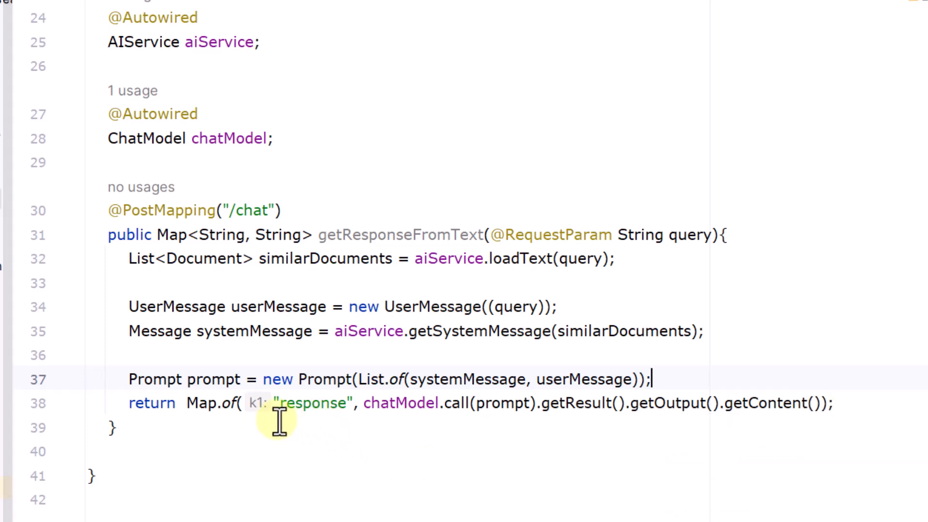
mouse_move(296, 403)
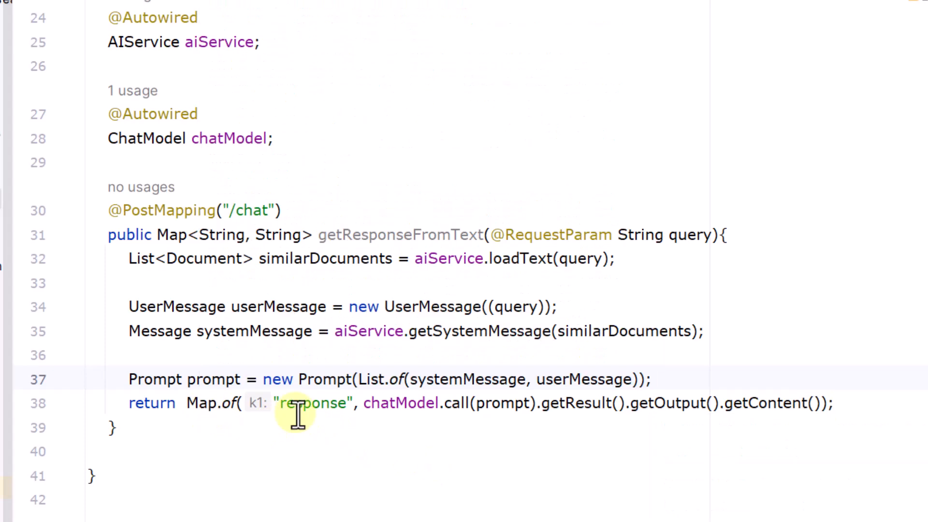
mouse_move(365, 411)
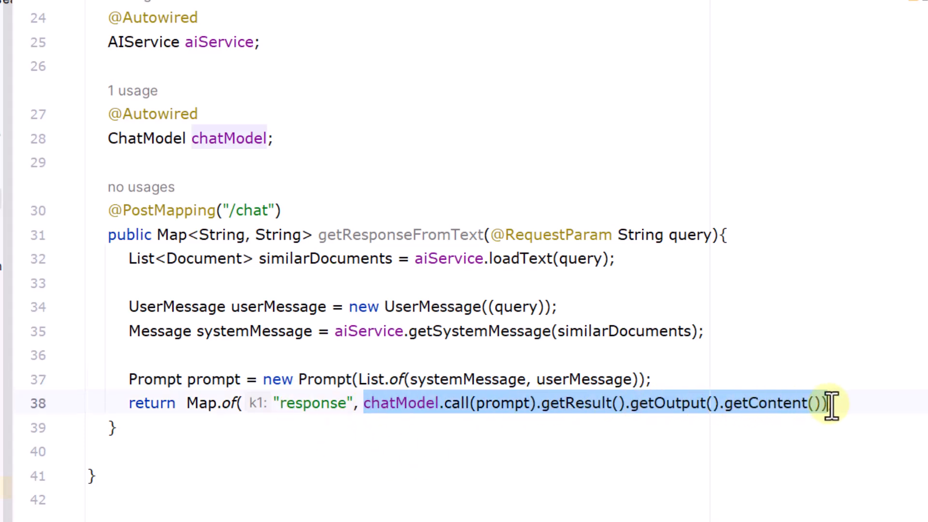
Scroll up through ChatController, then switch to Postman.
click(195, 403)
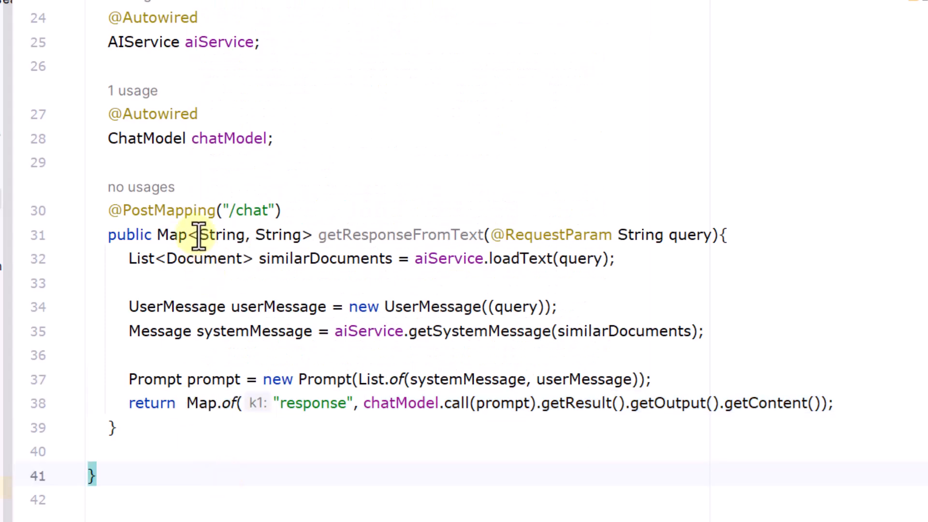
scroll(up, 3)
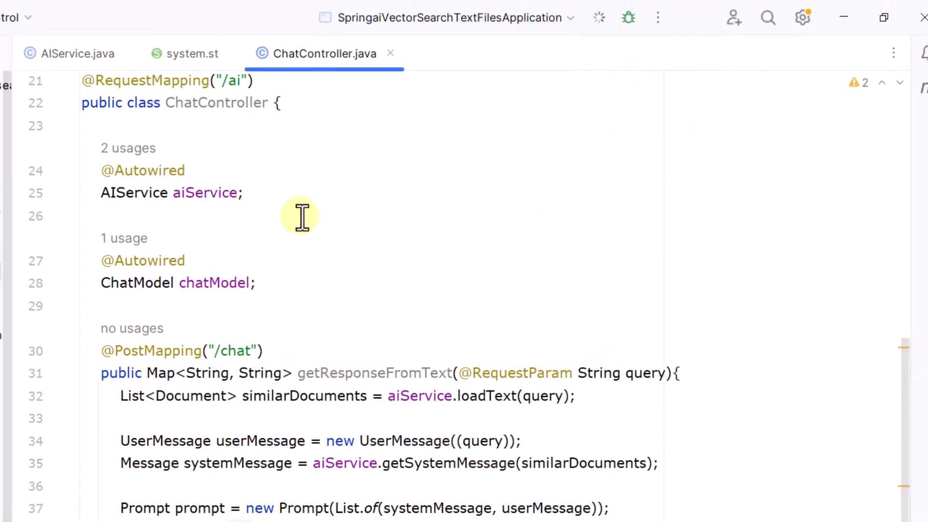
click(723, 14)
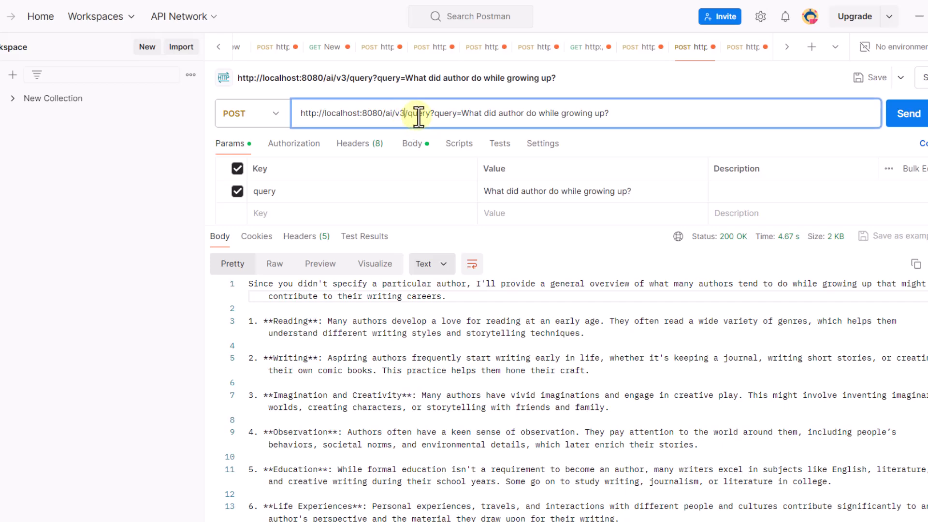
Change the request path from v3/query to chat and send the growing-up question.
double_click(418, 113)
text(chat)
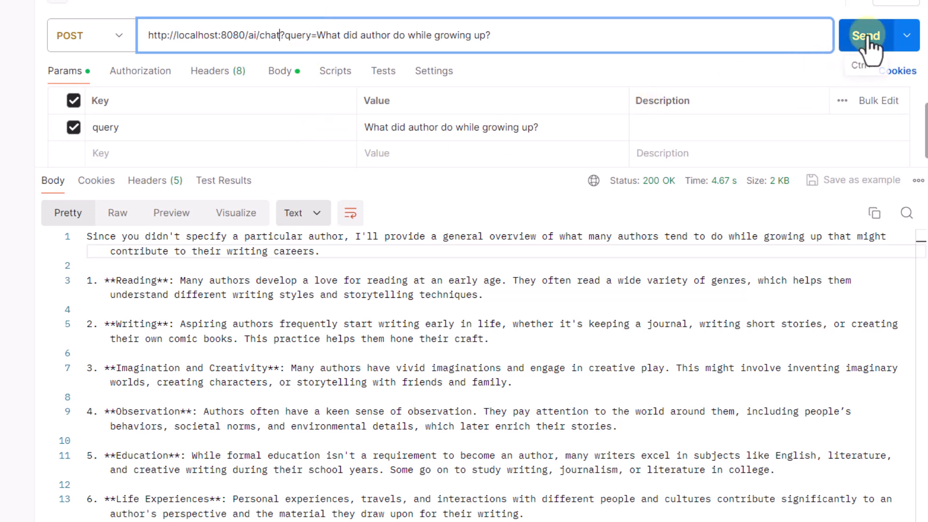
click(866, 35)
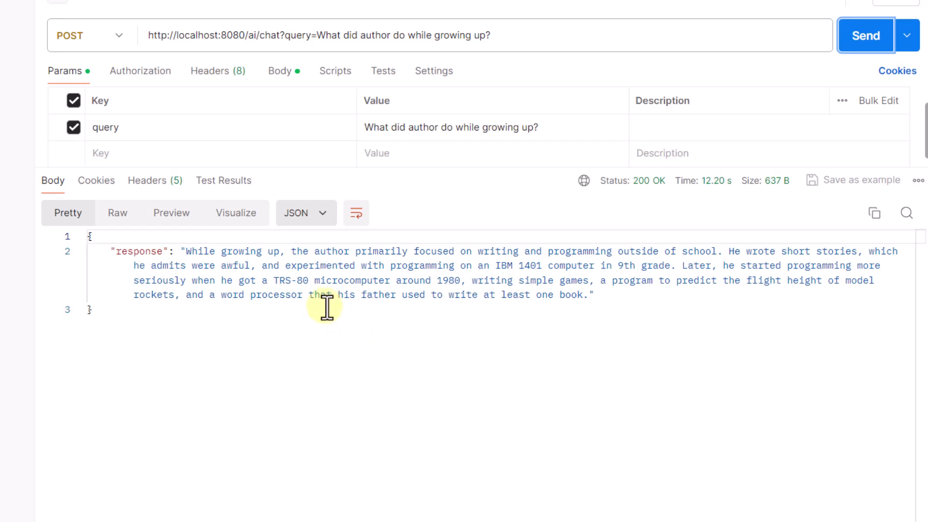
mouse_move(301, 331)
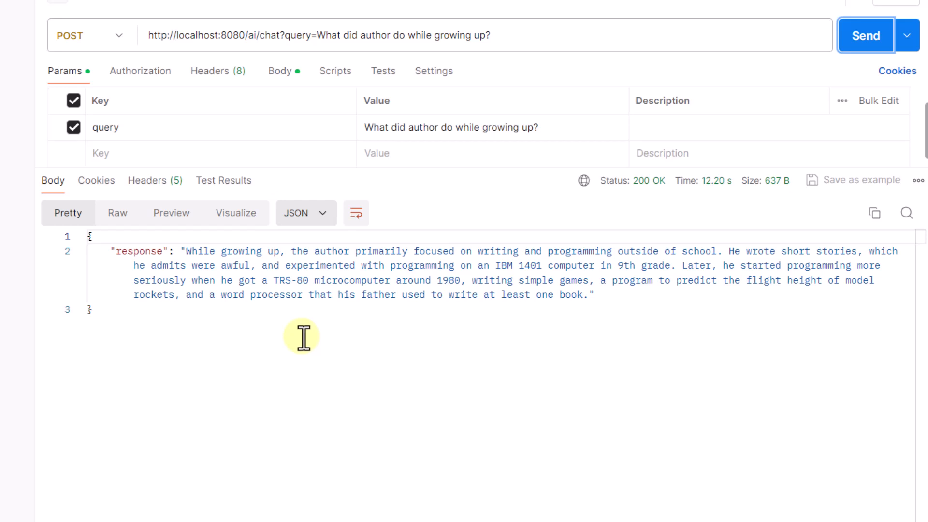
mouse_move(180, 260)
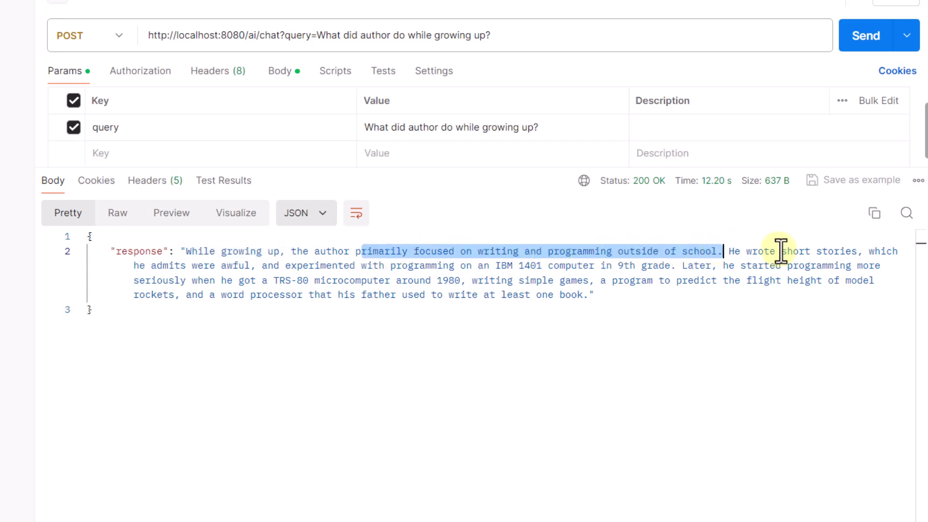
mouse_move(530, 359)
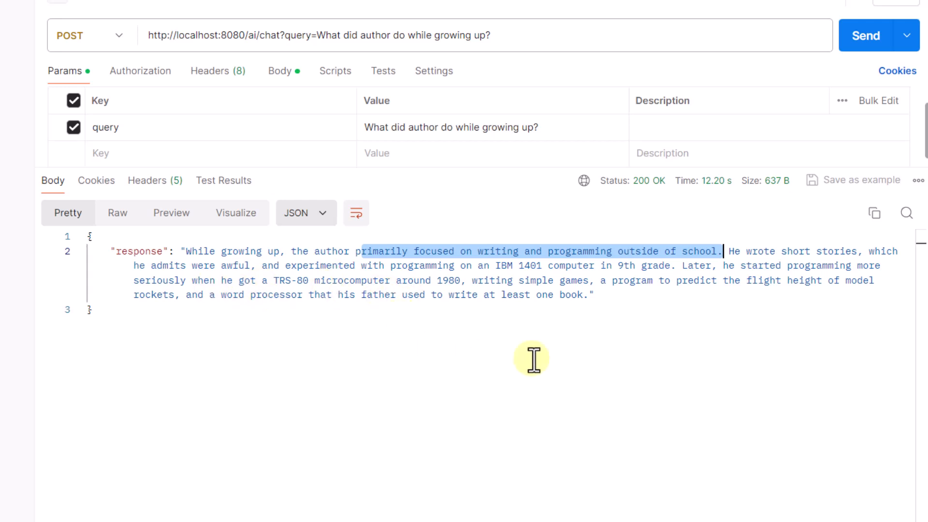